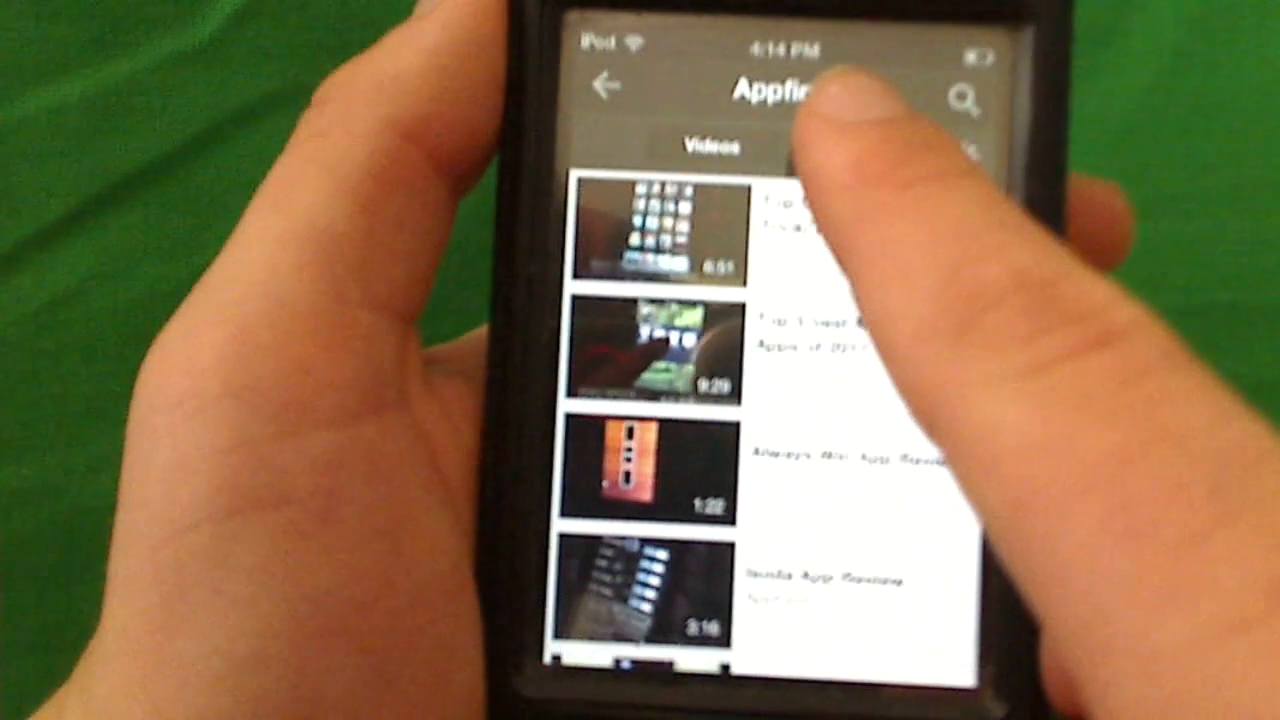
Switch the 'Appfind' search results from Videos to the Channels listing.
click(860, 124)
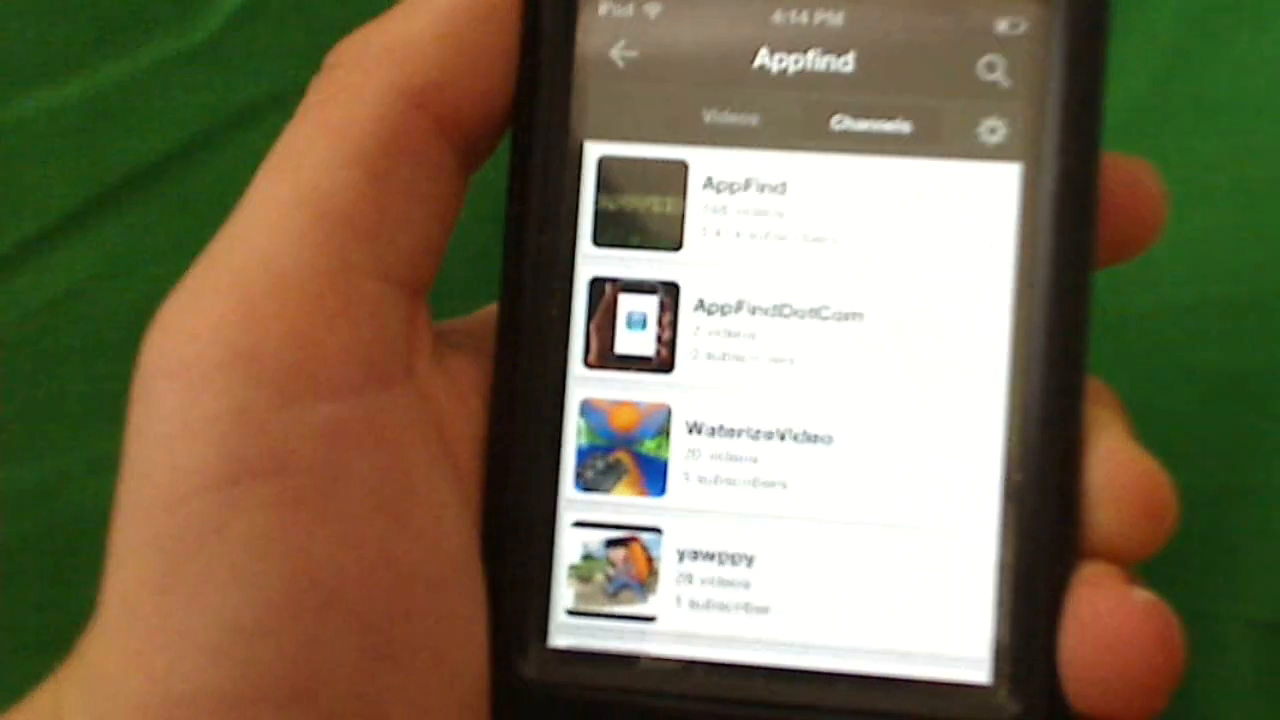